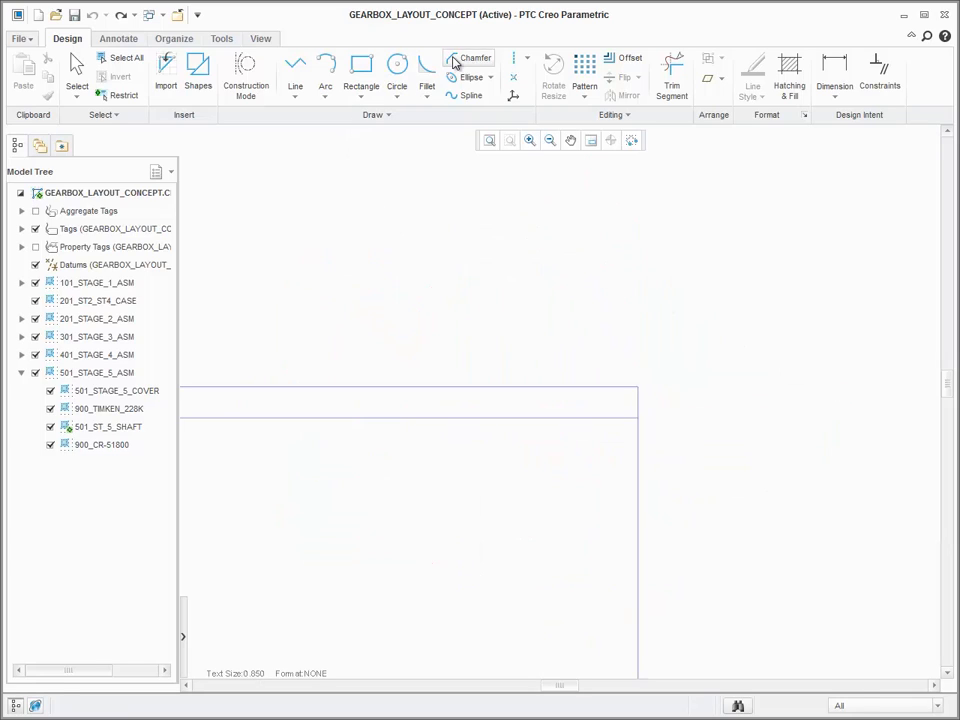
Start a chamfer by picking the vertical line as its first edge.
left_click(472, 56)
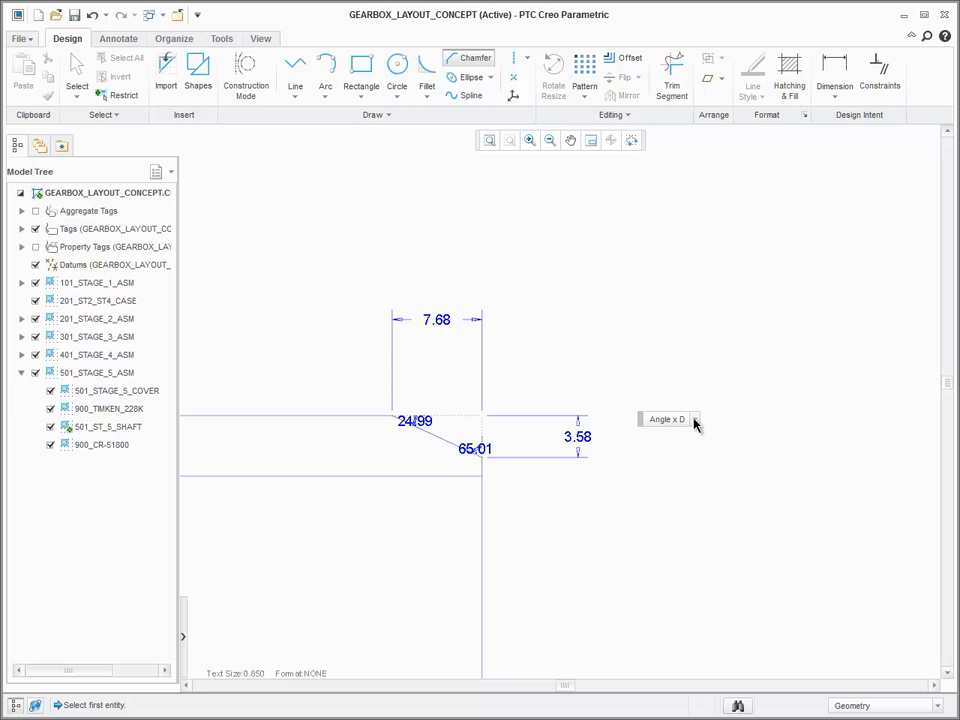
Set the chamfer preview's angle to 30 degrees and re-enter its distance value several times.
left_click(694, 420)
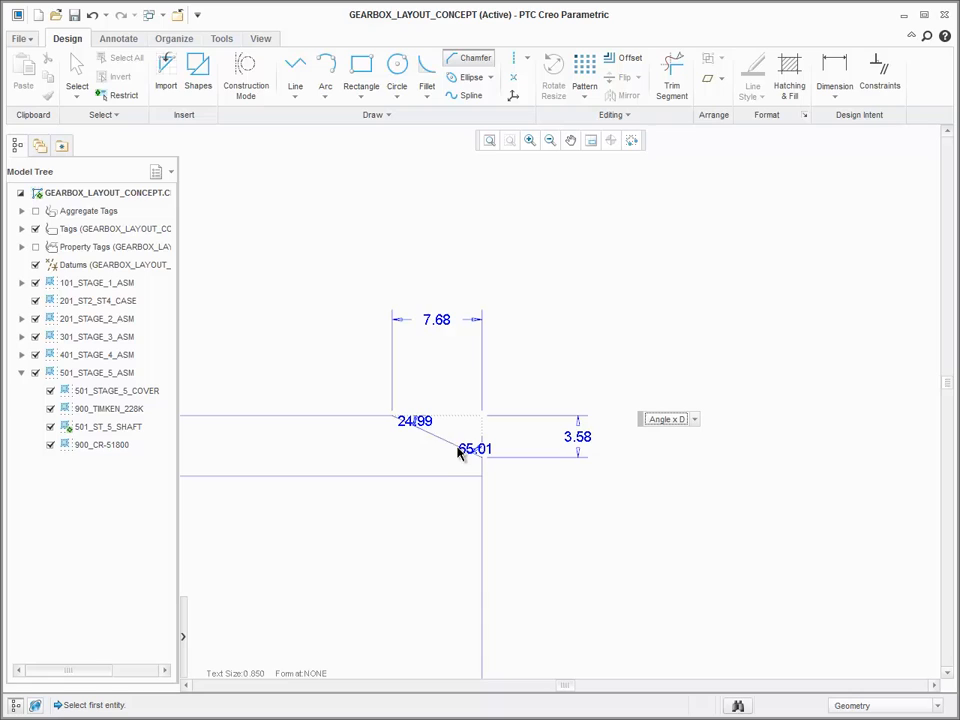
double_click(412, 420)
type("30")
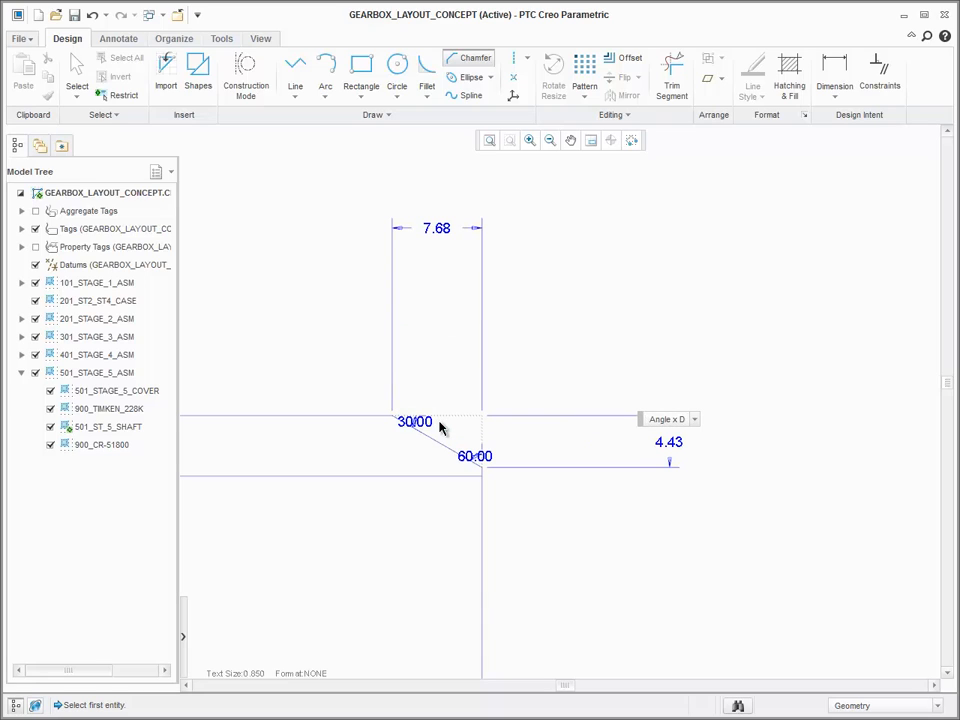
double_click(432, 228)
type("2")
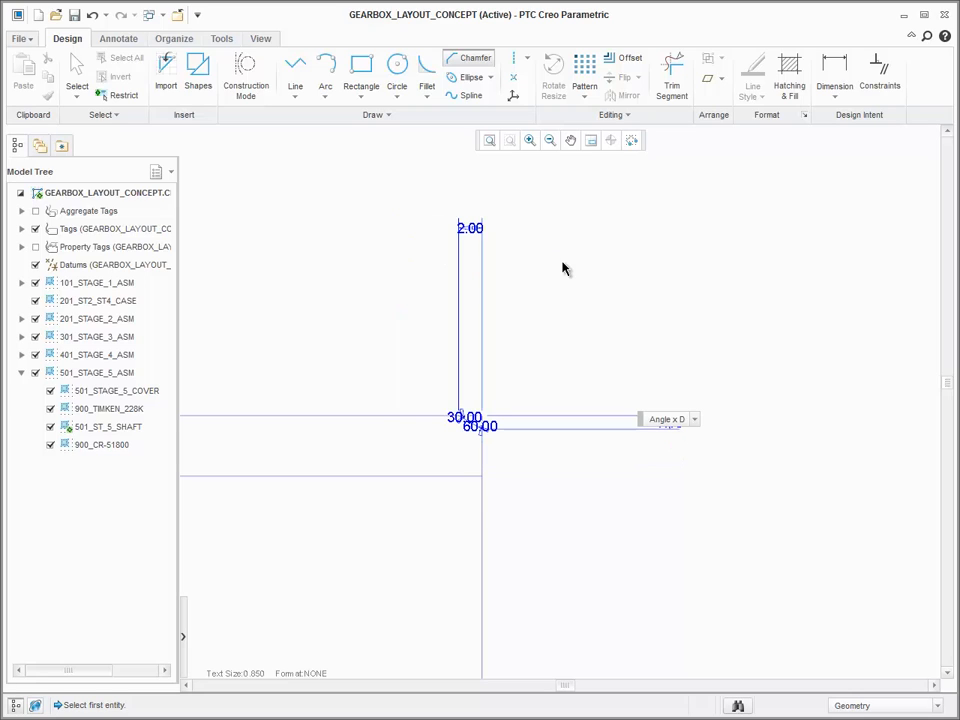
double_click(468, 228)
type("6")
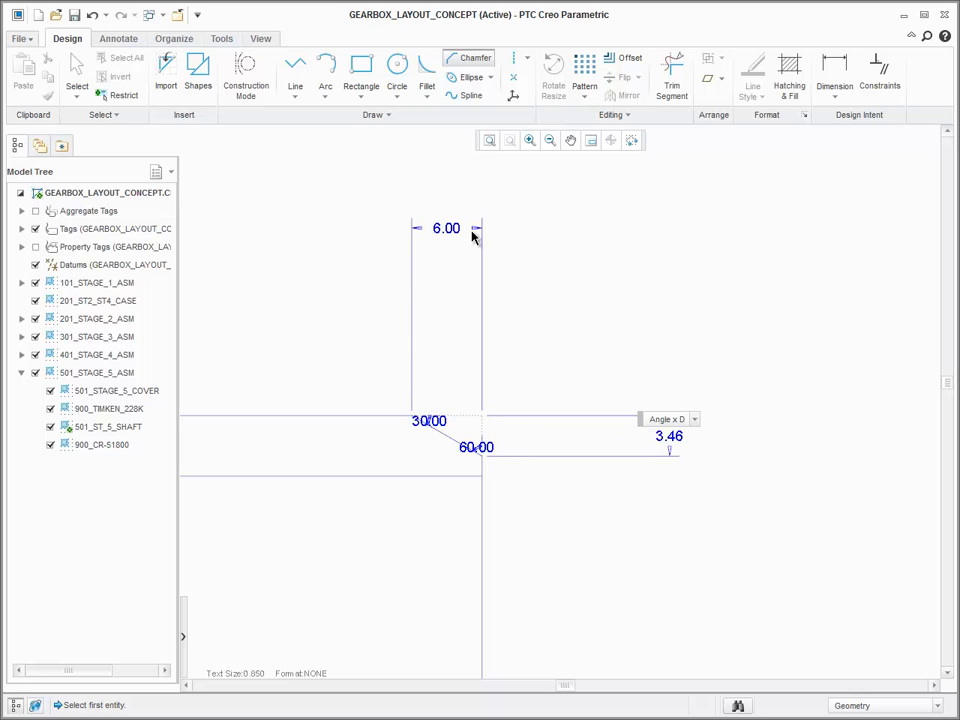
double_click(444, 228)
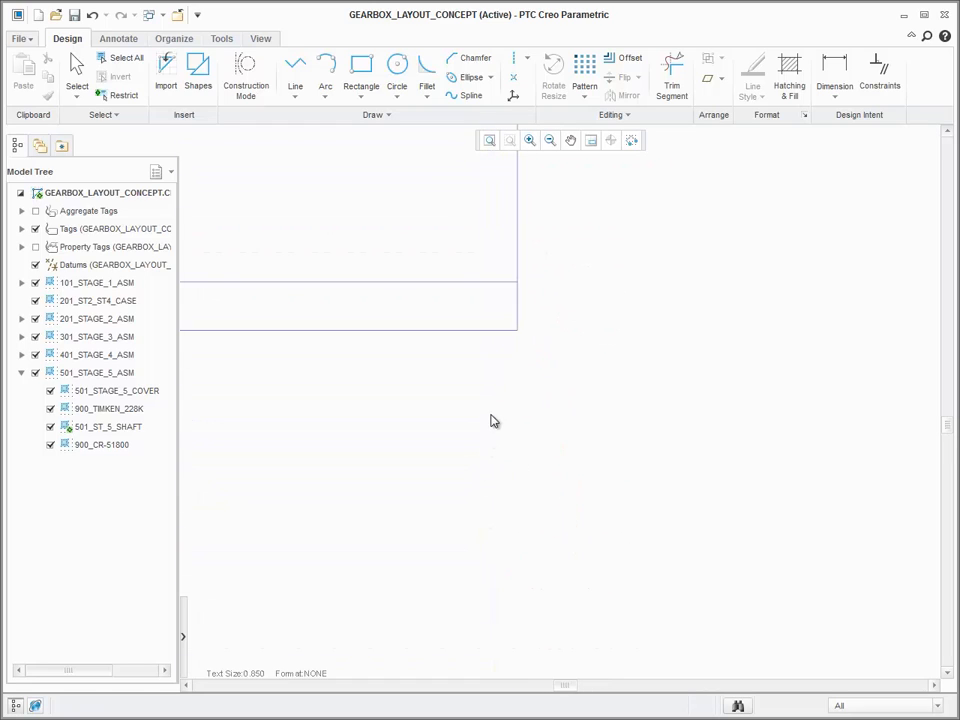
Choose the Angle x D dimension scheme and place the chamfer between the two lines.
left_click(472, 56)
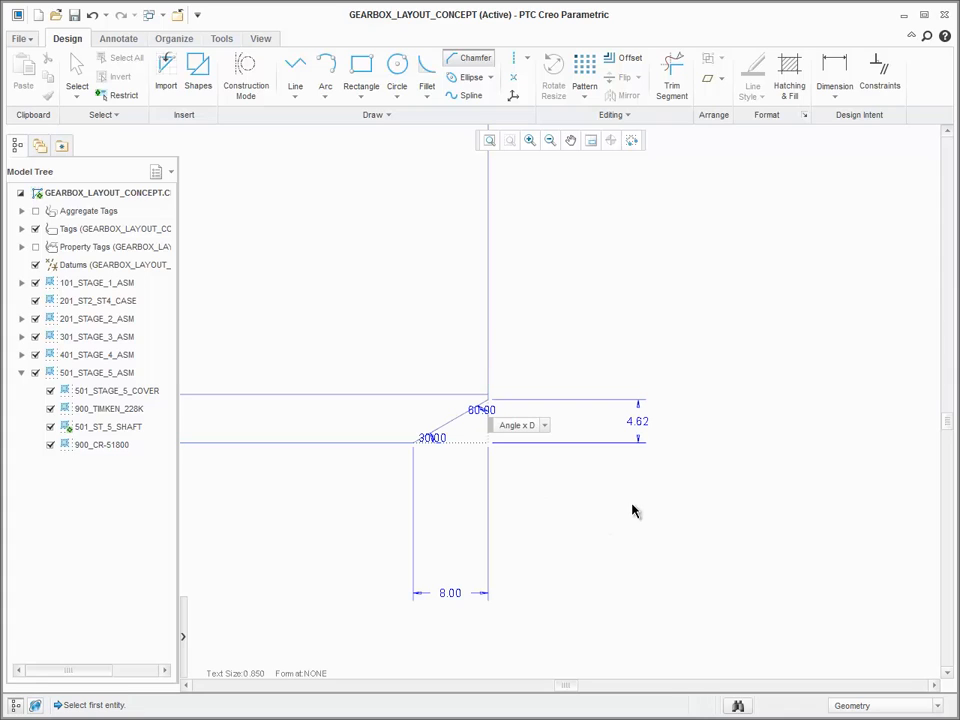
left_click(544, 424)
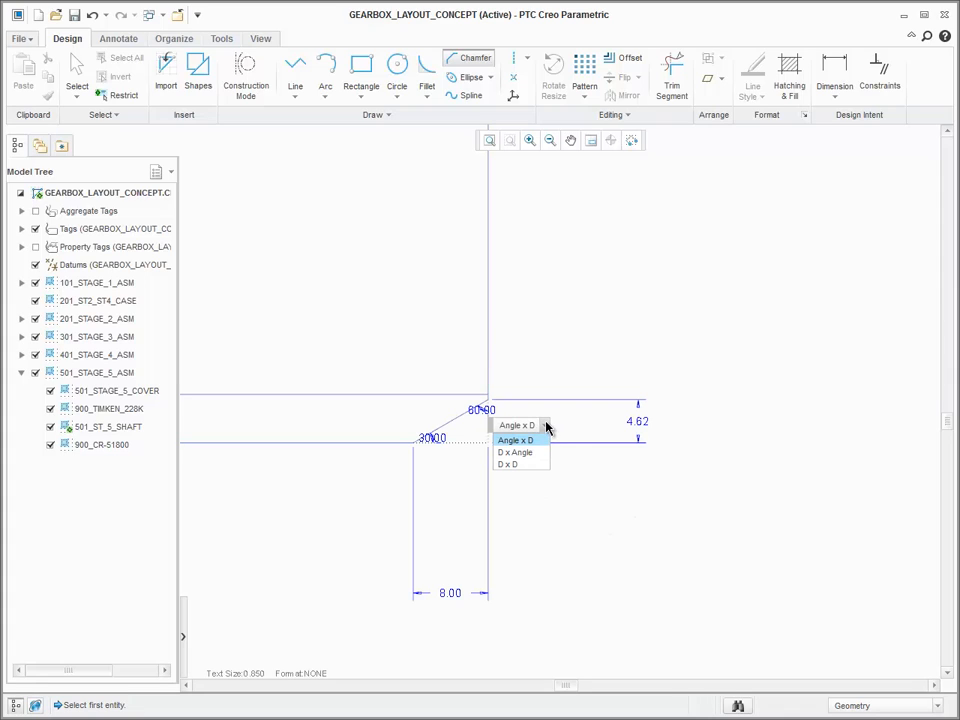
left_click(516, 440)
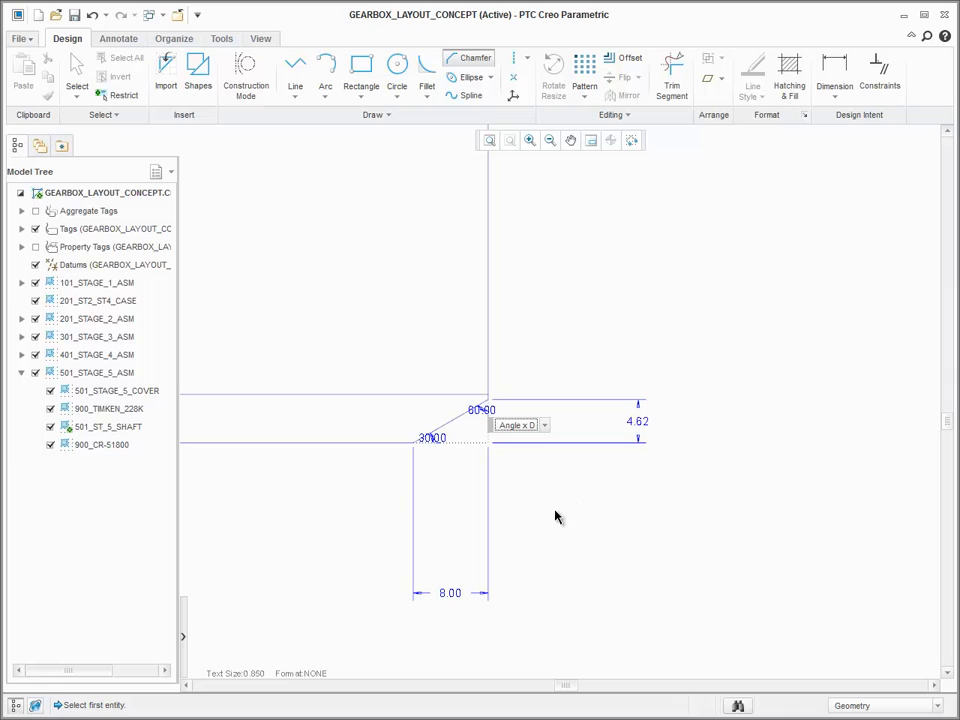
mouse_move(536, 576)
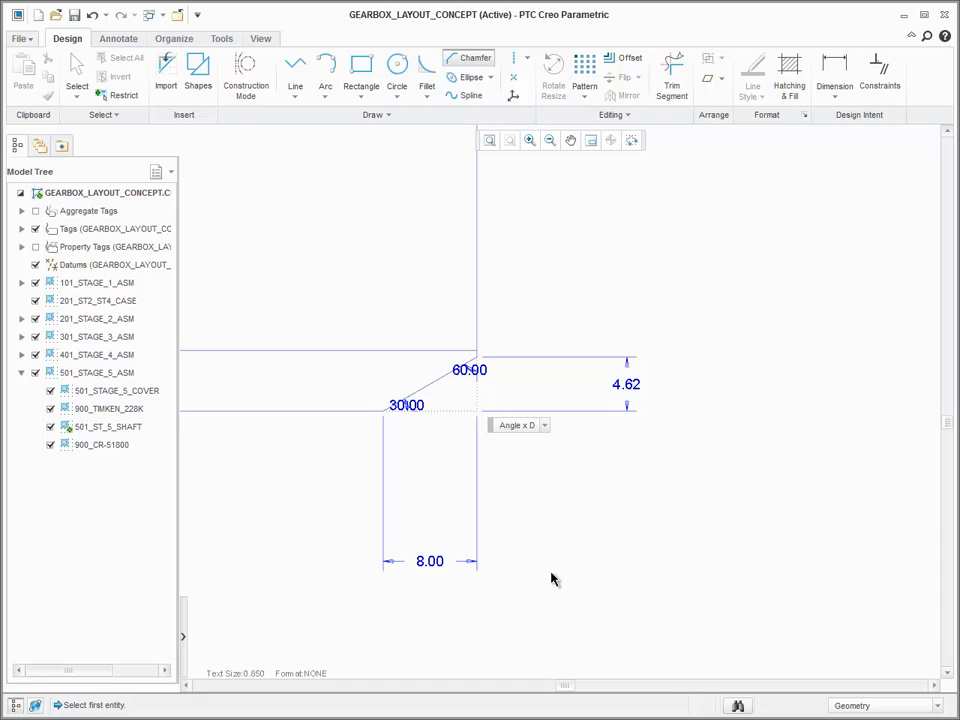
left_click(104, 426)
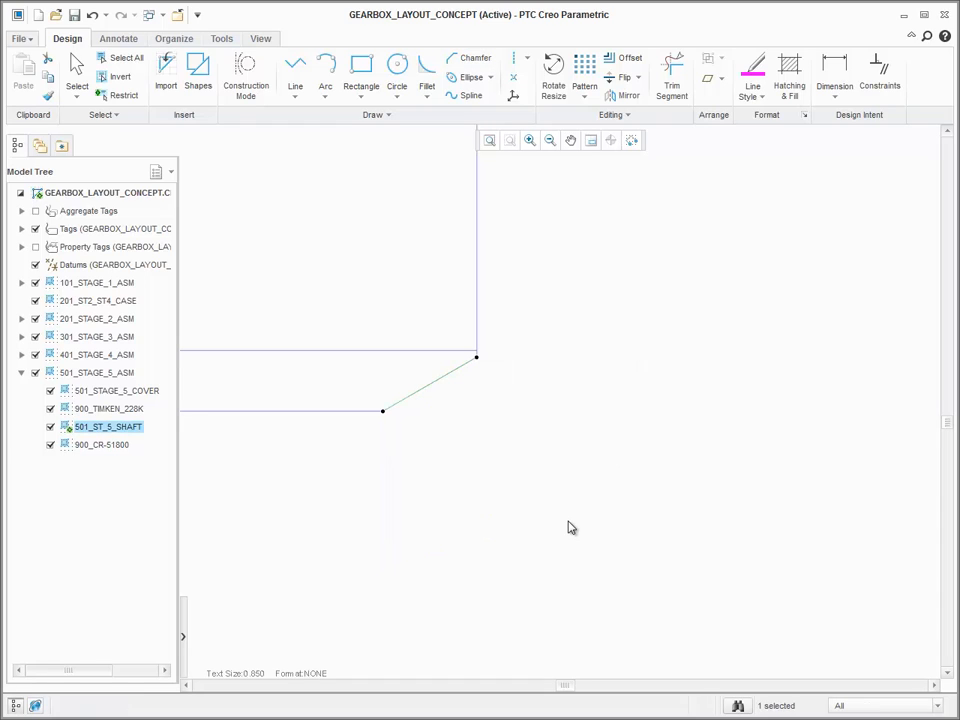